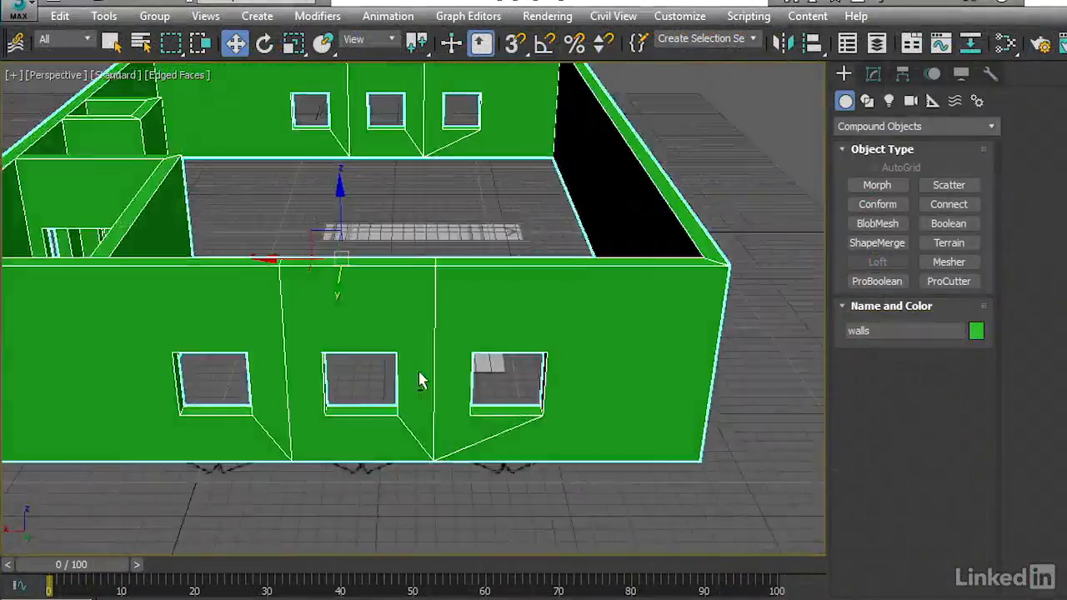
Set Layer 1's blend mode to Overlay in the Viewport Canvas Layers dialog
{"action": "left_click_drag", "start_coordinate": [417, 375], "coordinate": [604, 446]}
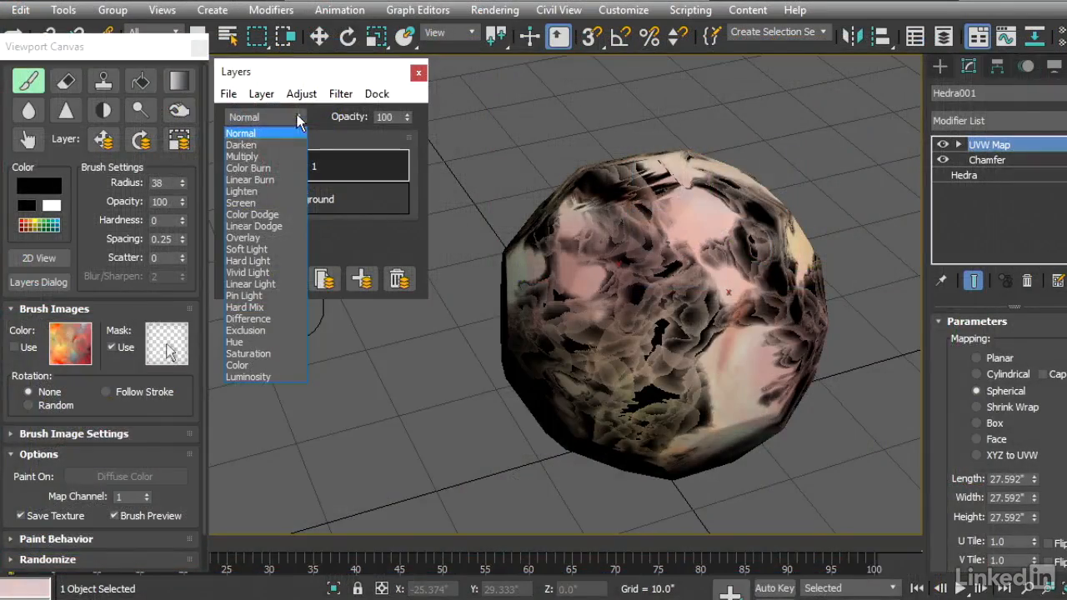
{"action": "left_click", "coordinate": [242, 238]}
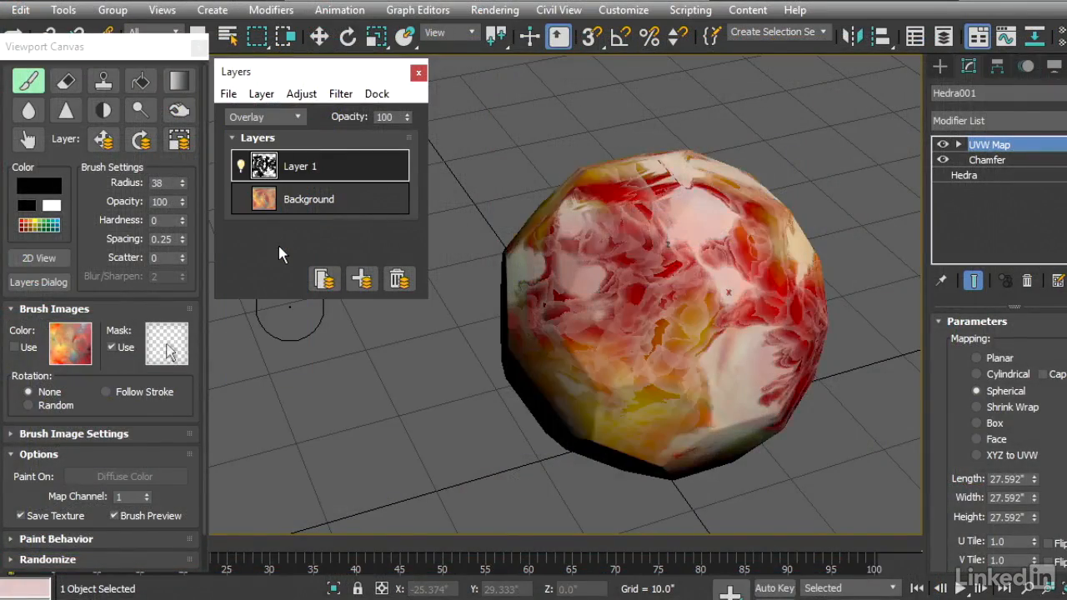